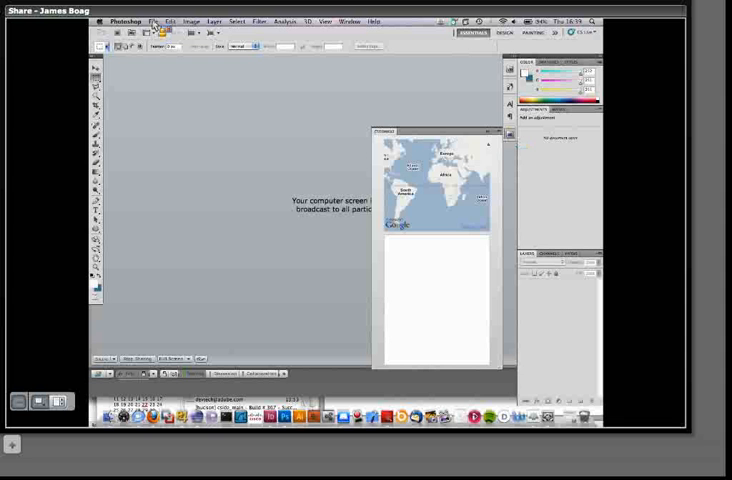
Step: Open new_york_1.jpg from File > Open Recent so the map shows nearby Flickr photos
click(155, 21)
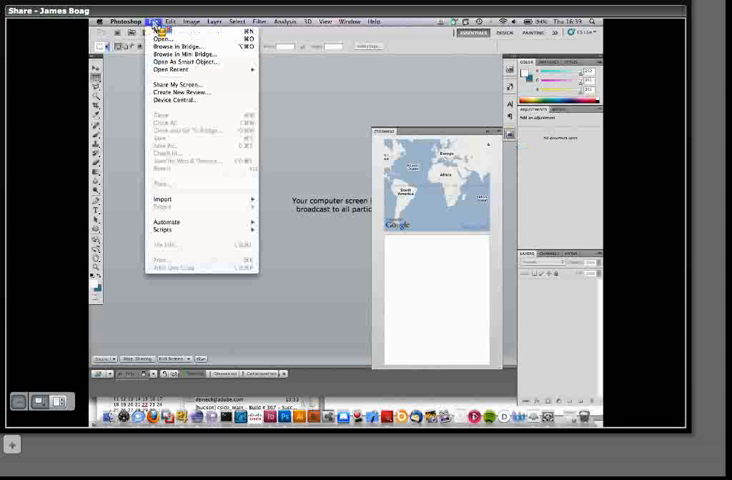
mouse_move(172, 69)
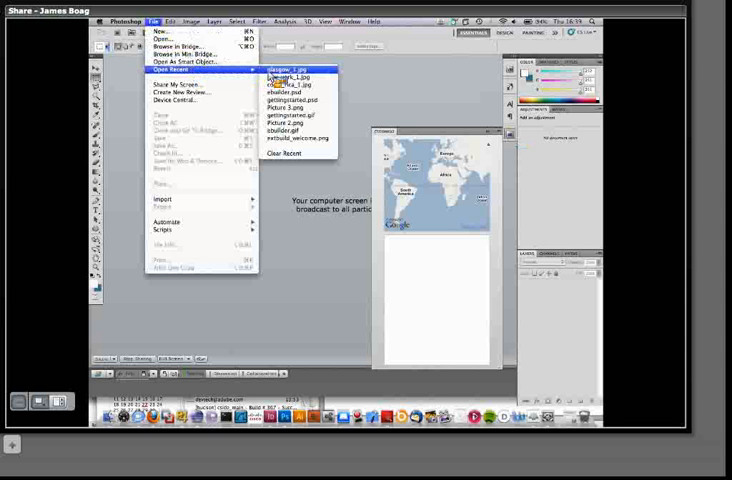
click(291, 79)
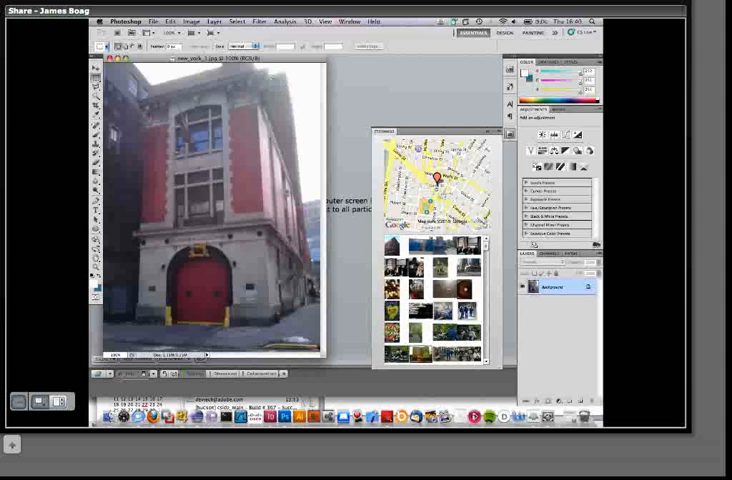
Step: Open glasgow_1.jpg from the recent files so the map moves to Glasgow
click(153, 22)
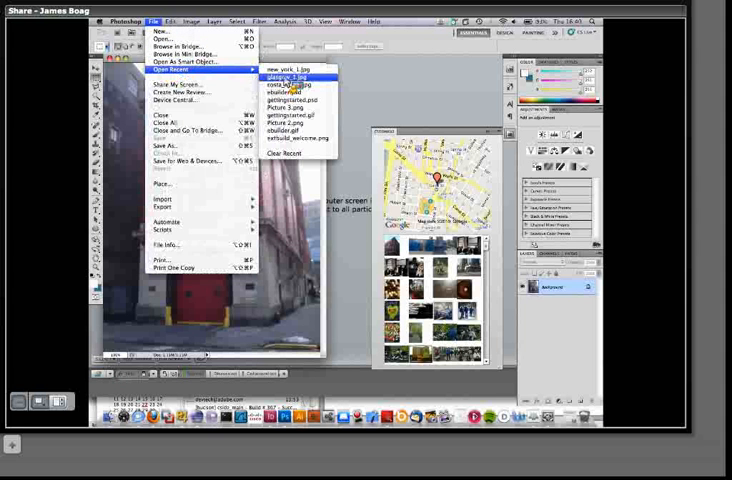
click(289, 77)
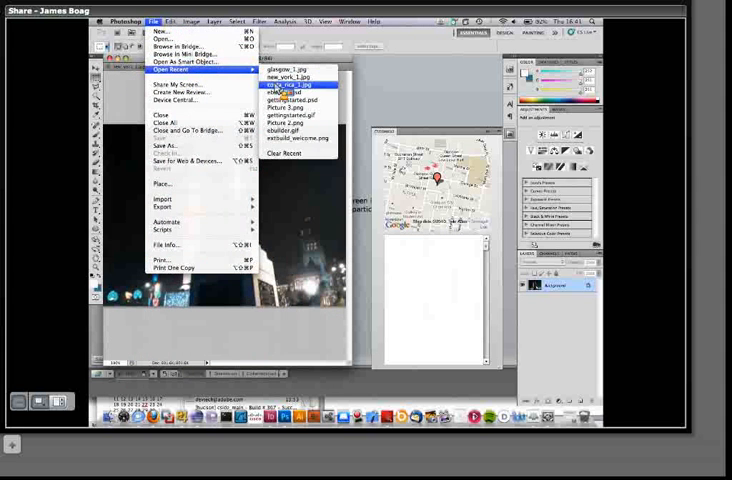
Step: Open costa_rica_1.jpg from the recent files list
click(284, 84)
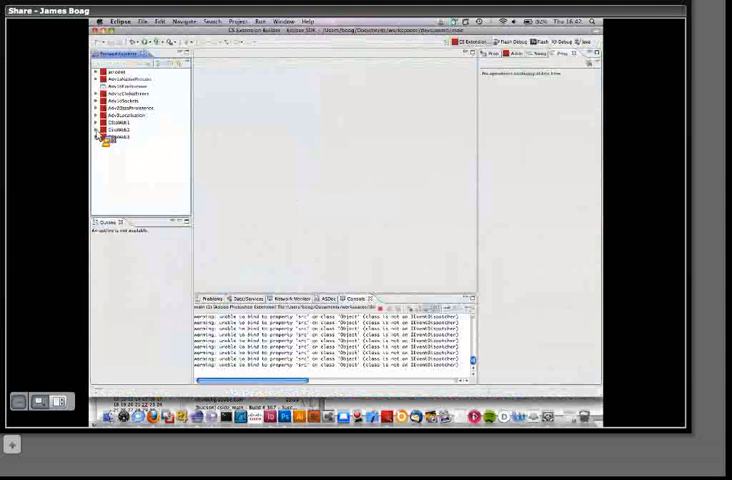
Step: Expand CSXSWeb2 and its src folder, then scroll through the main.mxml code
click(97, 136)
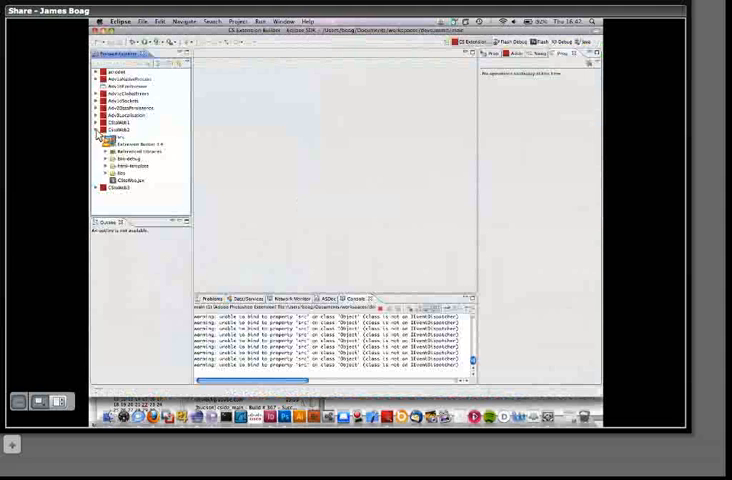
click(99, 146)
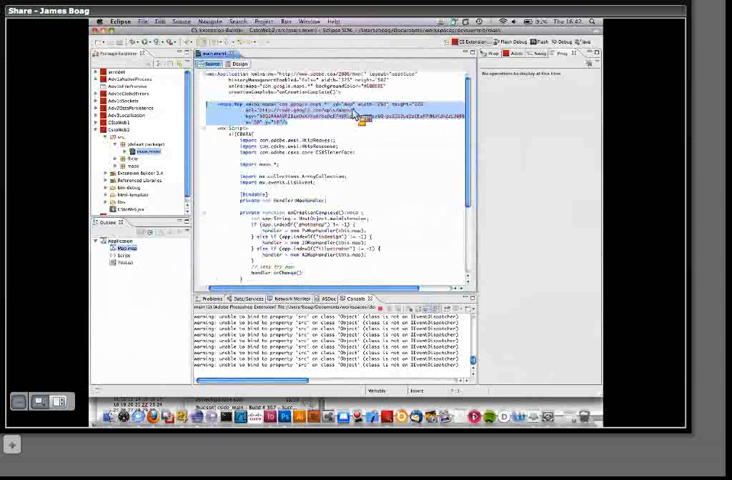
scroll(down, 3)
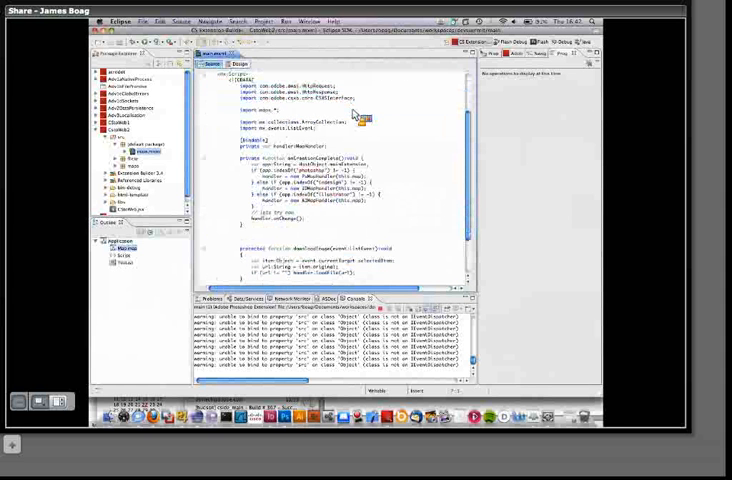